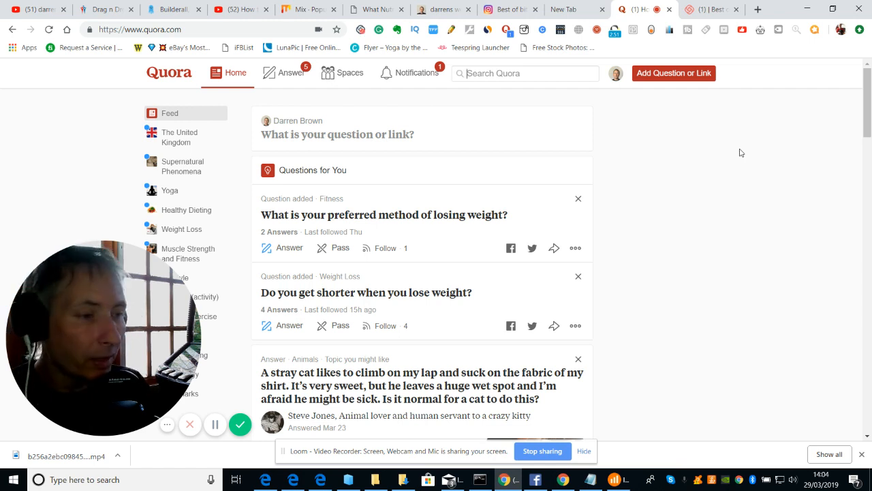
{"action": "mouse_move", "coordinate": [180, 137]}
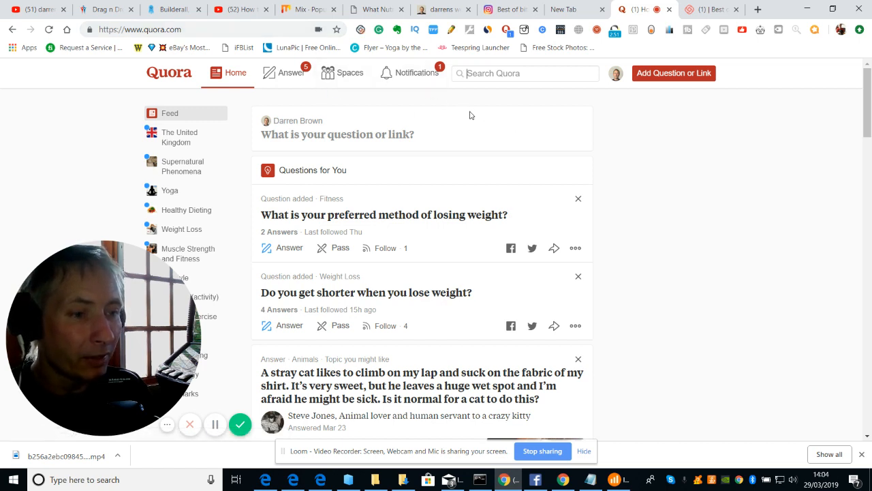
{"action": "mouse_move", "coordinate": [305, 75]}
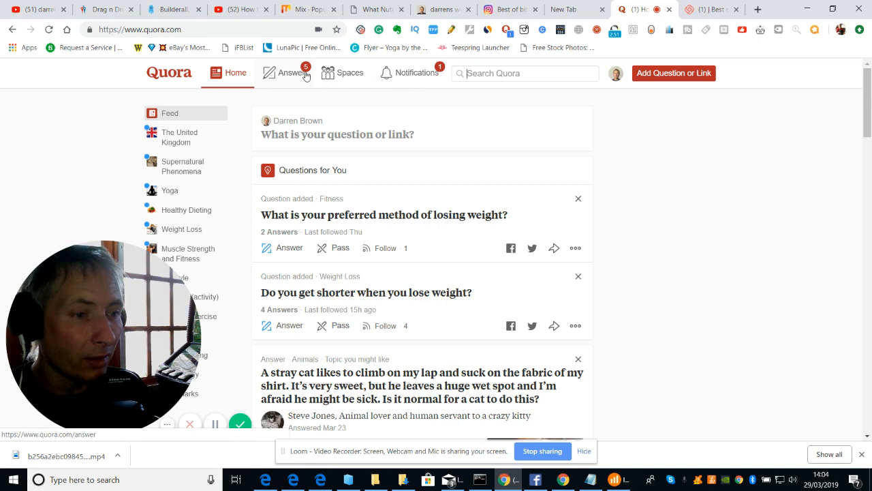
Go to the Answer page and scroll through the suggested Questions for You
{"action": "left_click", "coordinate": [294, 73]}
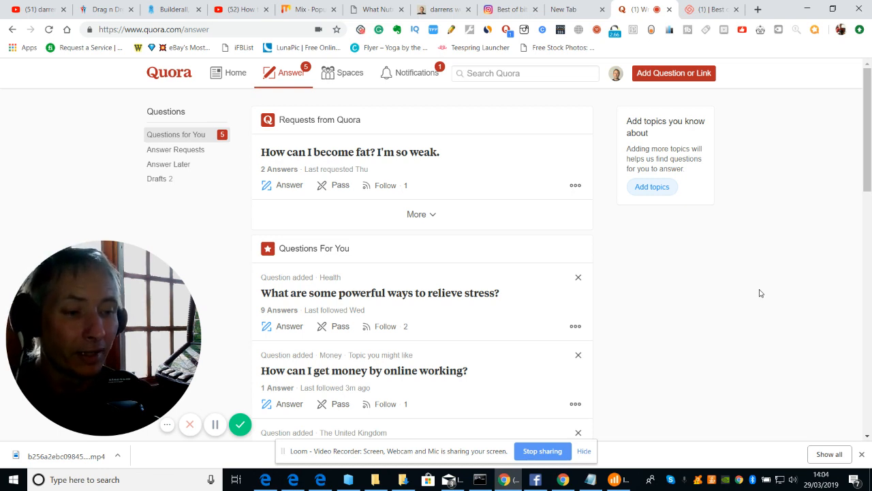
{"action": "mouse_move", "coordinate": [760, 292]}
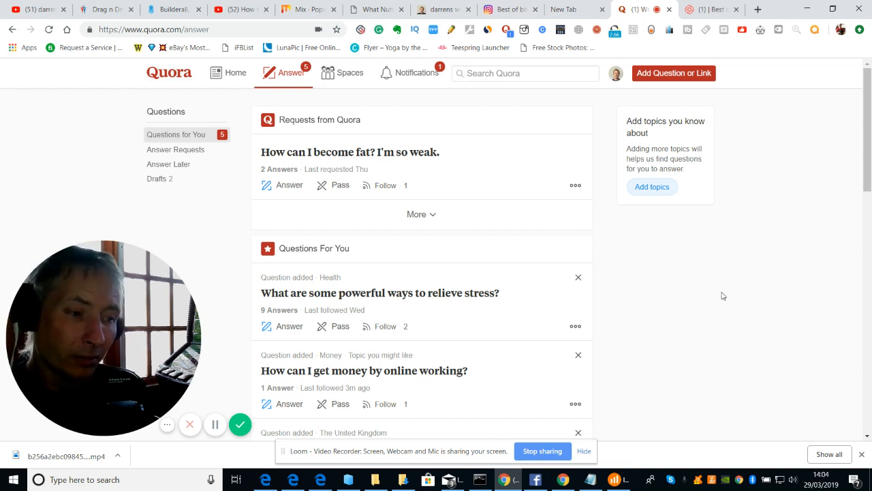
{"action": "mouse_move", "coordinate": [344, 270]}
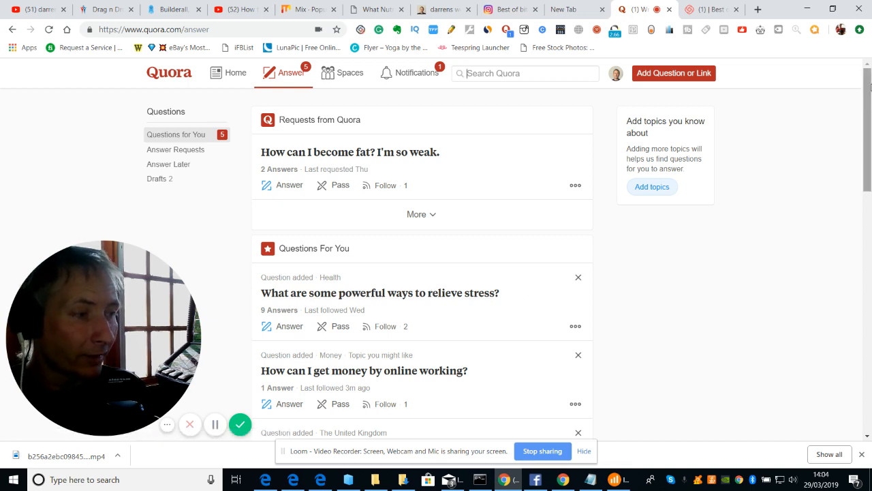
{"action": "scroll", "scroll_direction": "down", "scroll_amount": 3}
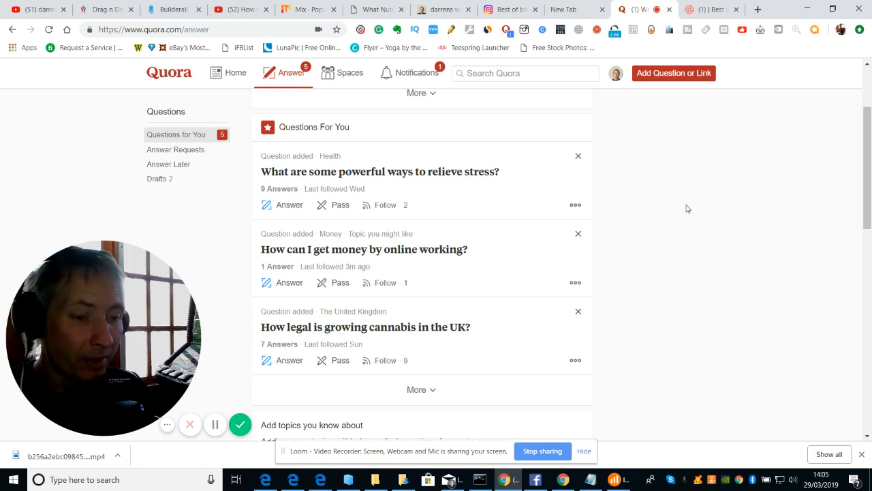
{"action": "mouse_move", "coordinate": [718, 246]}
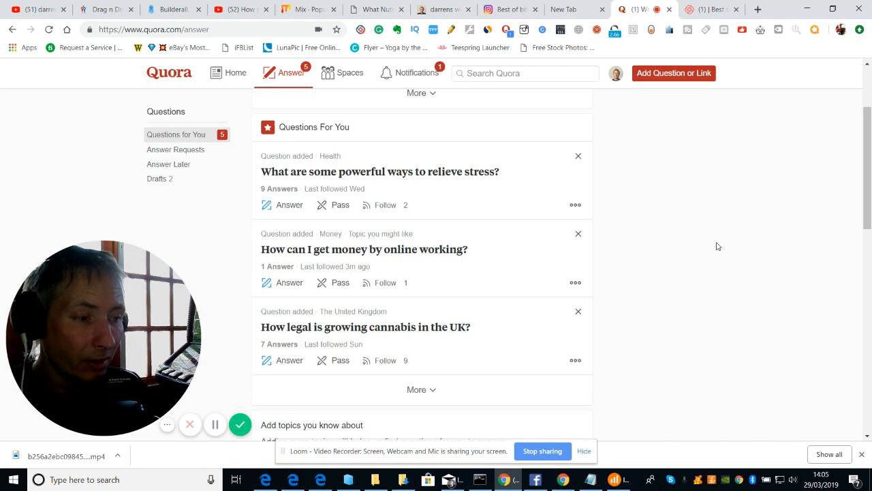
{"action": "mouse_move", "coordinate": [699, 206]}
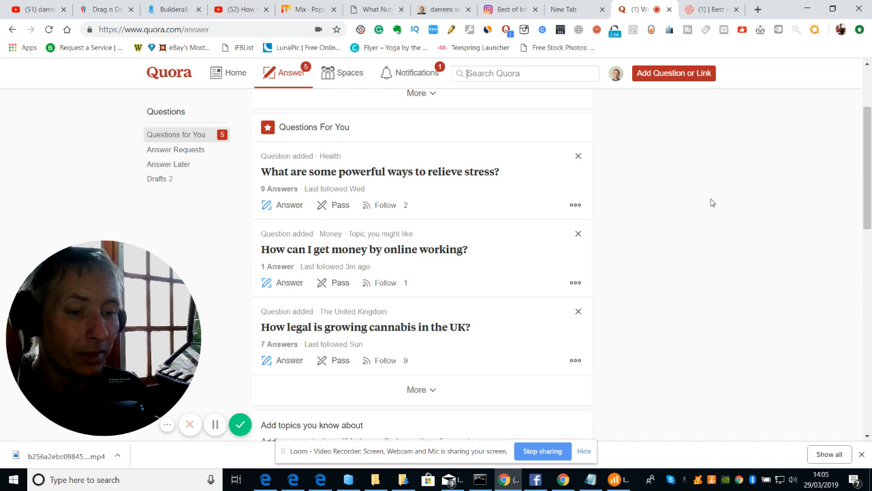
{"action": "mouse_move", "coordinate": [708, 259]}
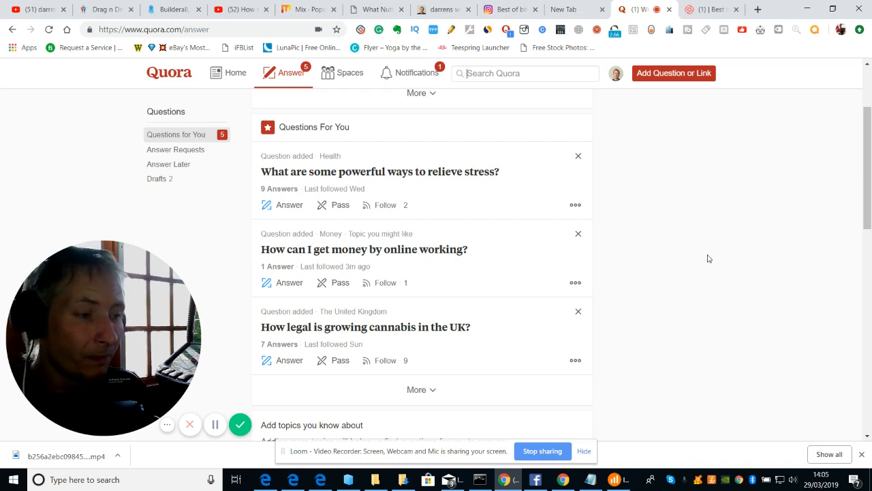
{"action": "mouse_move", "coordinate": [710, 225]}
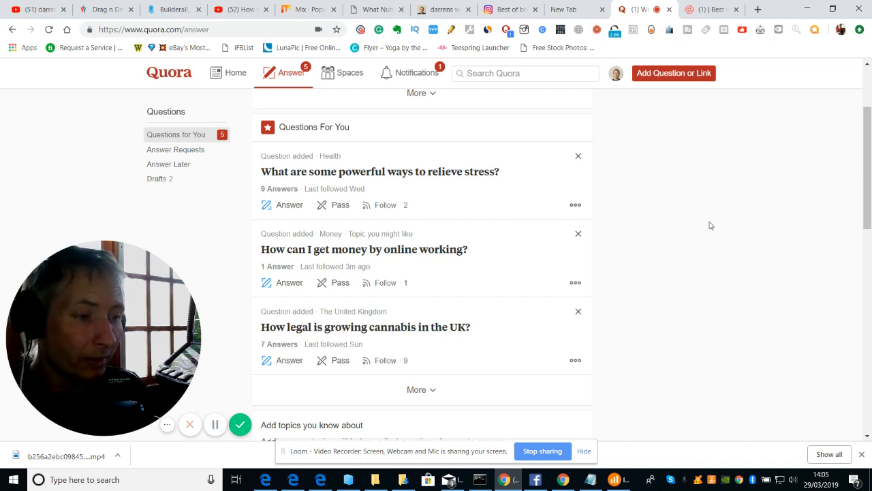
{"action": "mouse_move", "coordinate": [675, 216]}
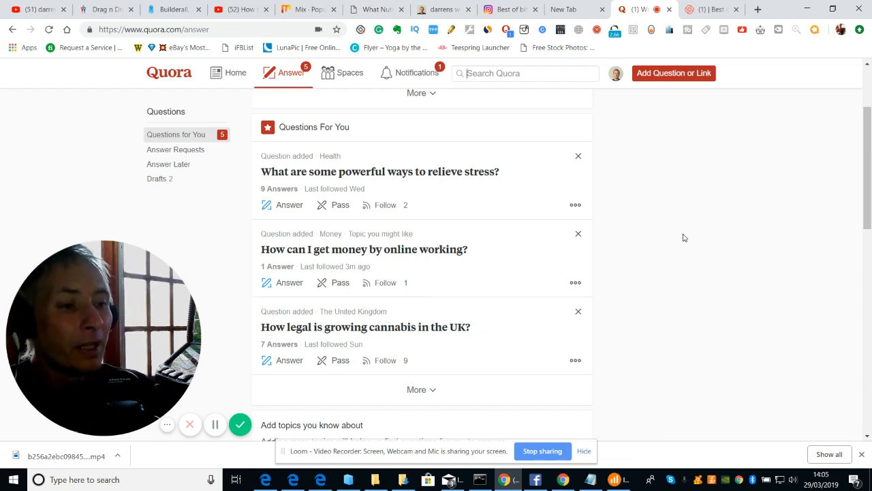
{"action": "mouse_move", "coordinate": [532, 118]}
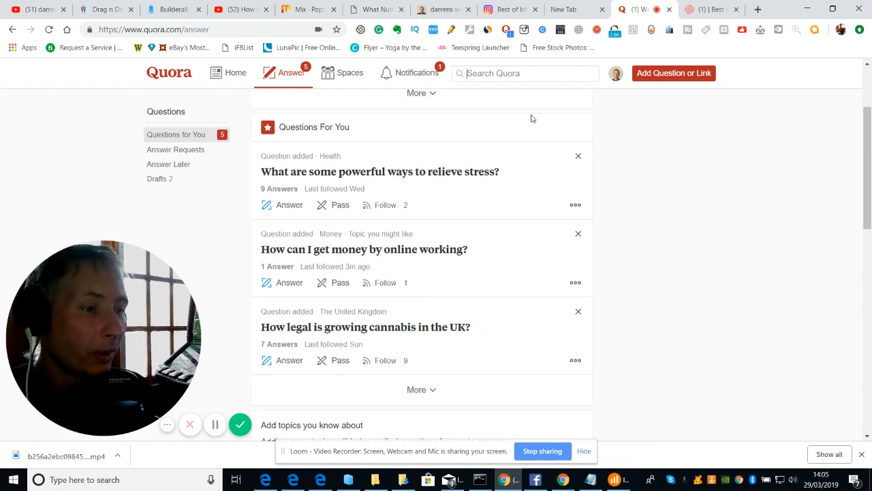
{"action": "mouse_move", "coordinate": [667, 152]}
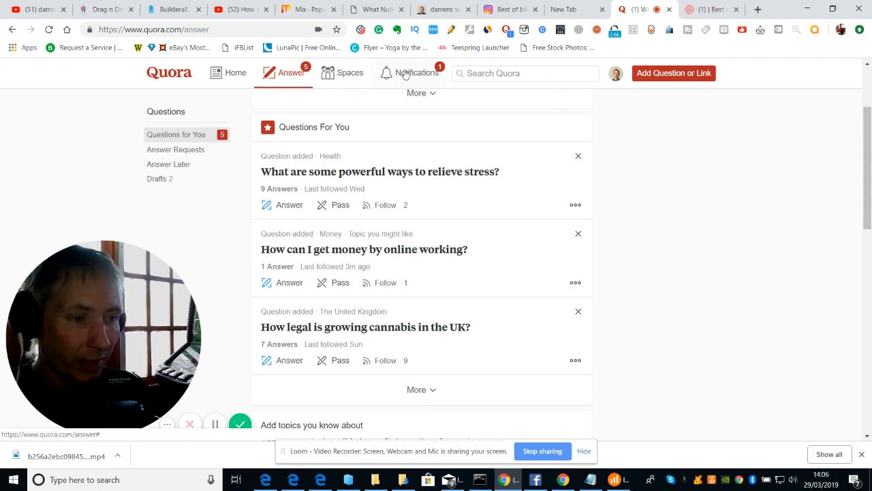
{"action": "left_click", "coordinate": [404, 73]}
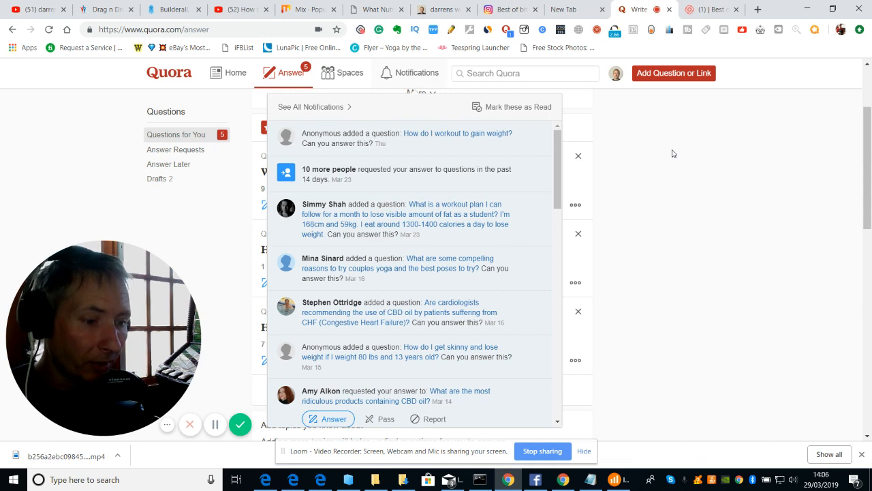
{"action": "mouse_move", "coordinate": [575, 308]}
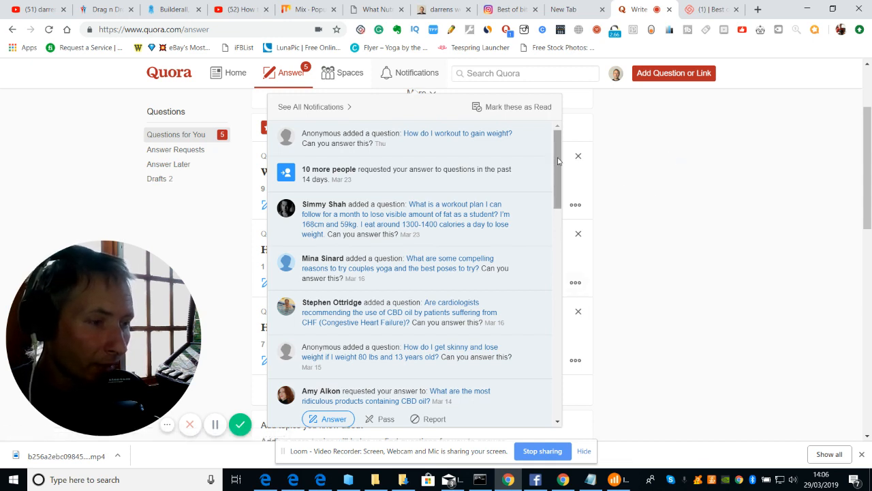
{"action": "scroll", "scroll_direction": "down", "scroll_amount": 3}
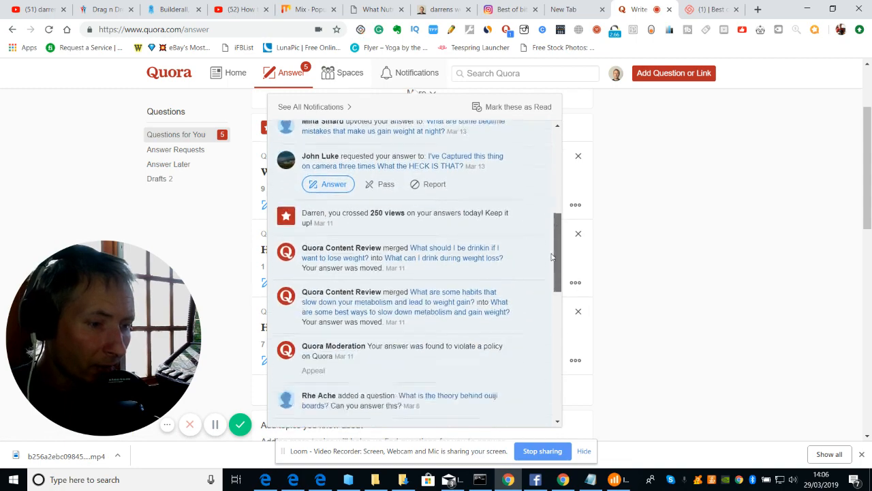
{"action": "scroll", "scroll_direction": "down", "scroll_amount": 3}
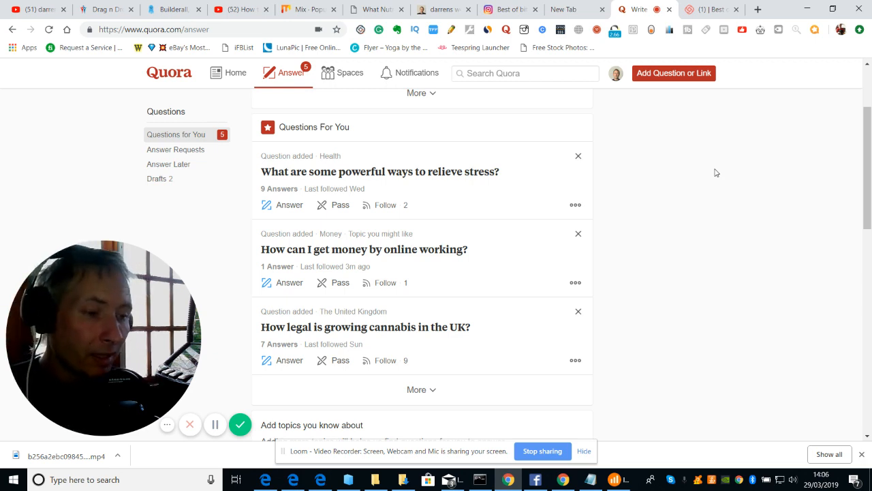
{"action": "mouse_move", "coordinate": [696, 196]}
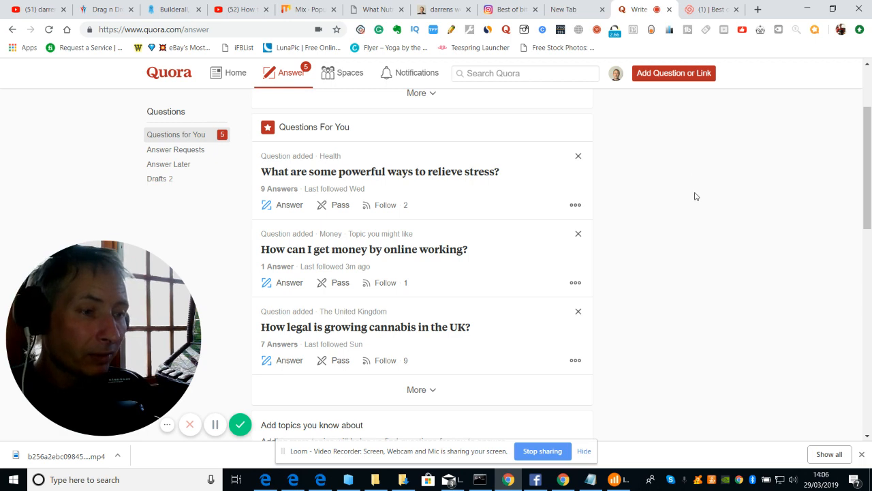
{"action": "mouse_move", "coordinate": [661, 176]}
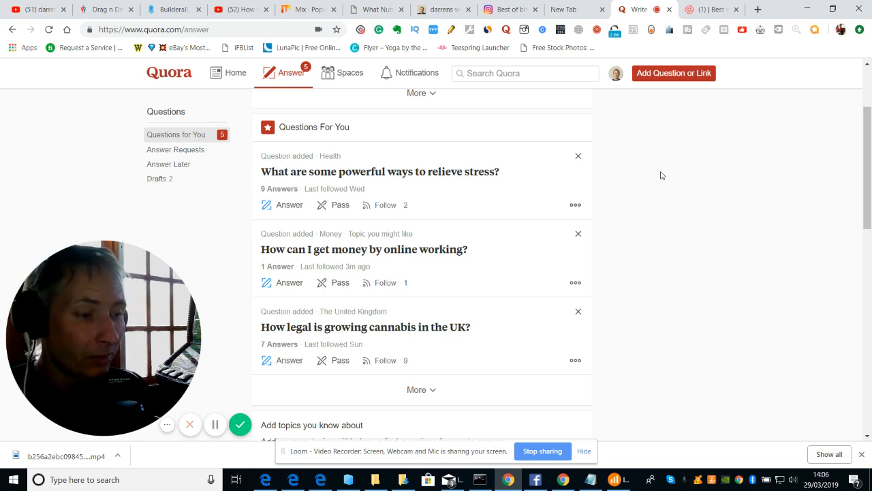
{"action": "mouse_move", "coordinate": [696, 223]}
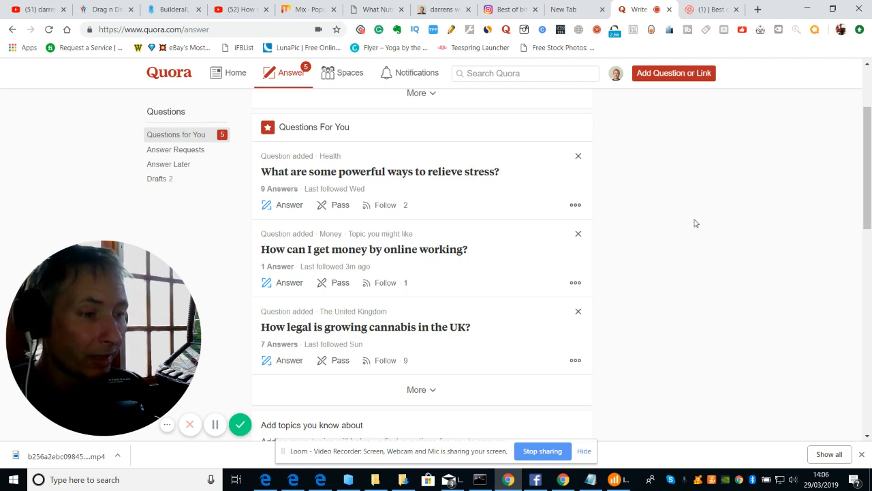
{"action": "mouse_move", "coordinate": [643, 231]}
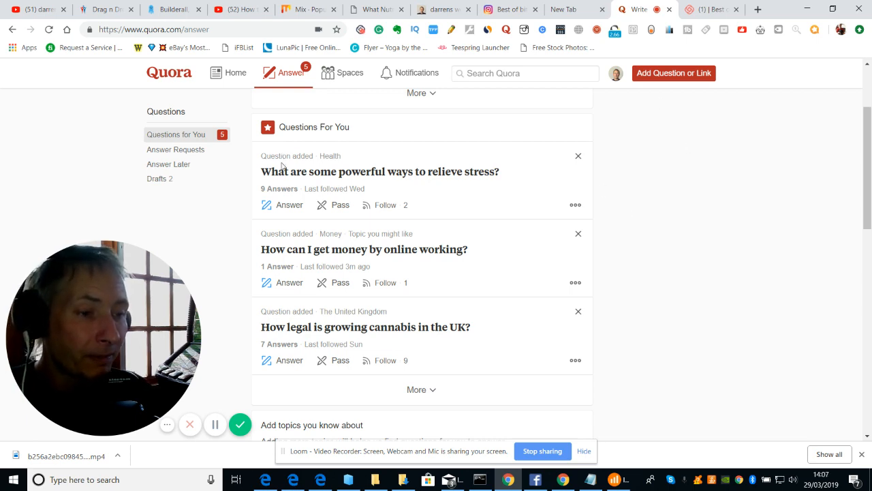
{"action": "mouse_move", "coordinate": [380, 171]}
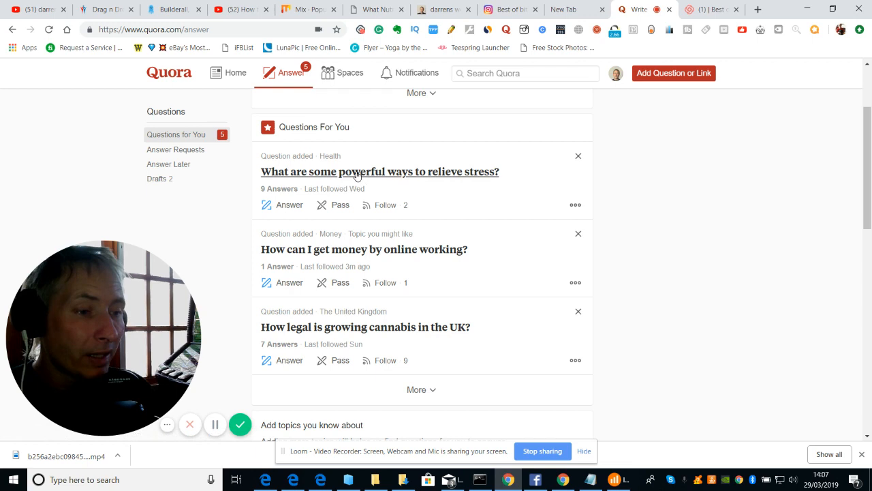
{"action": "mouse_move", "coordinate": [384, 181]}
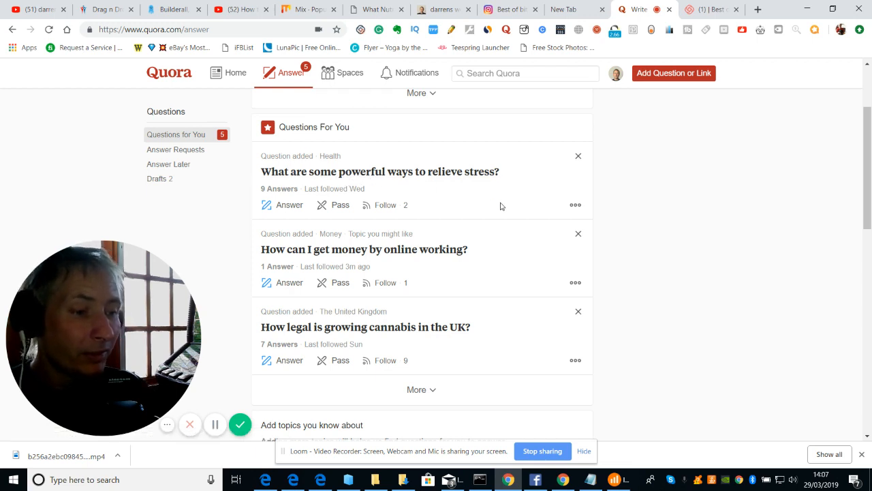
{"action": "mouse_move", "coordinate": [628, 353]}
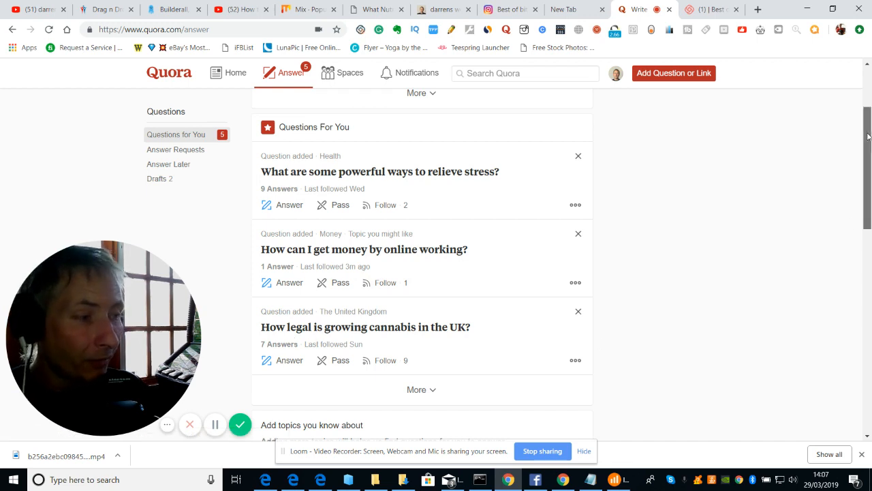
{"action": "scroll", "scroll_direction": "down", "scroll_amount": 3}
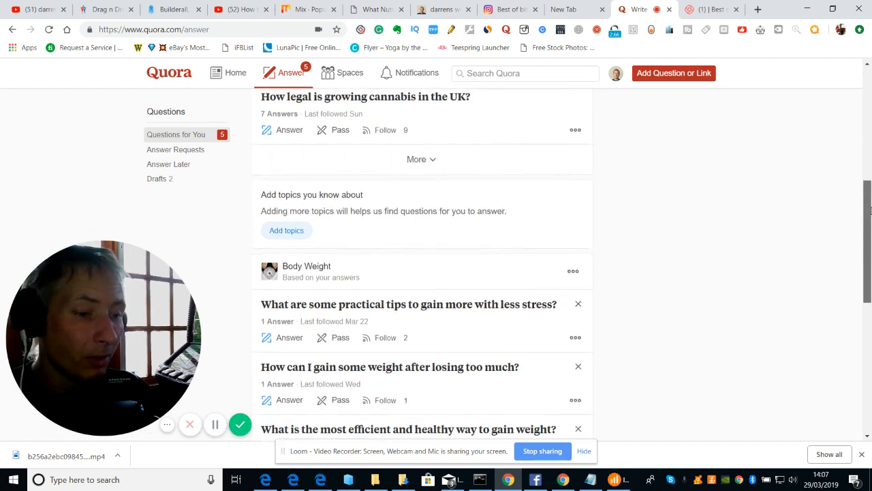
{"action": "scroll", "scroll_direction": "down", "scroll_amount": 3}
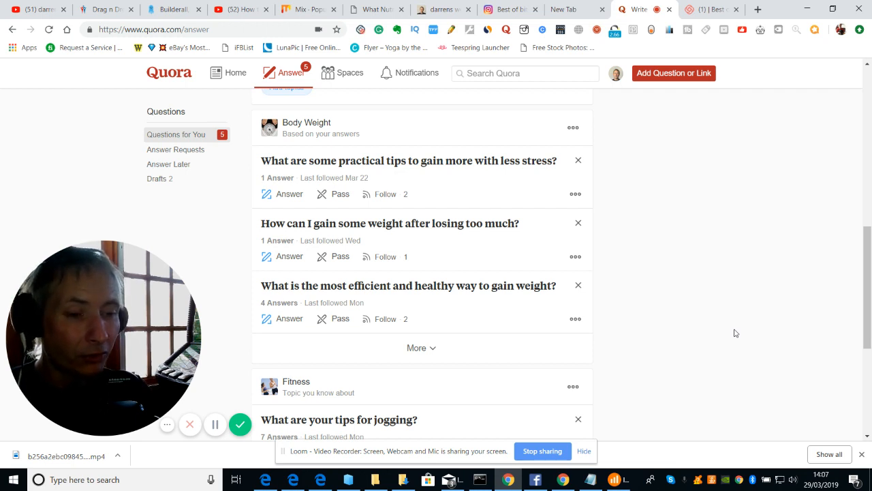
{"action": "mouse_move", "coordinate": [725, 291]}
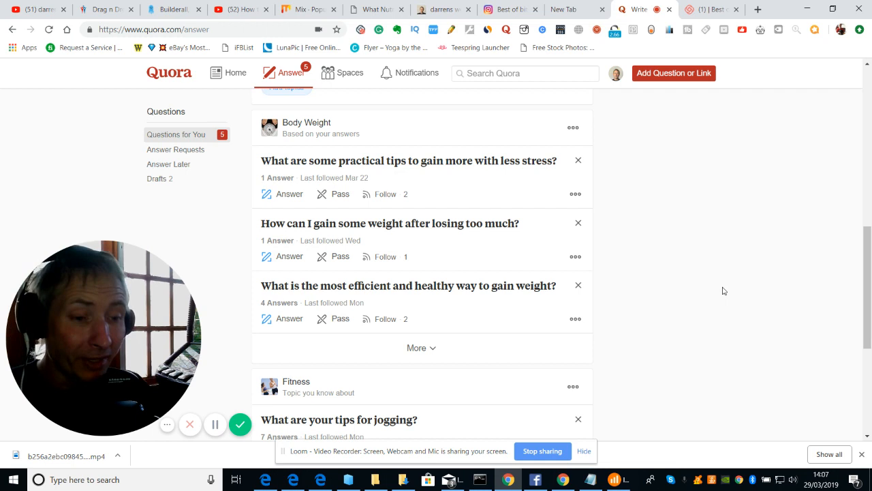
{"action": "mouse_move", "coordinate": [832, 225]}
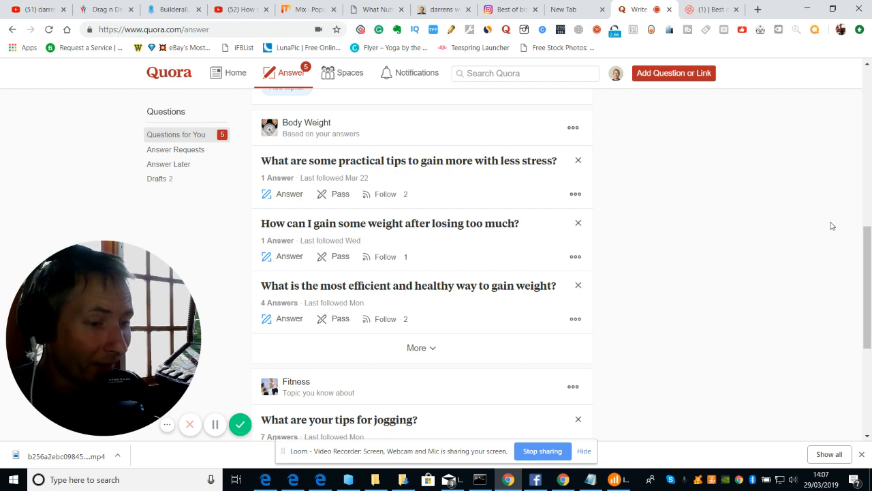
{"action": "scroll", "scroll_direction": "down", "scroll_amount": 3}
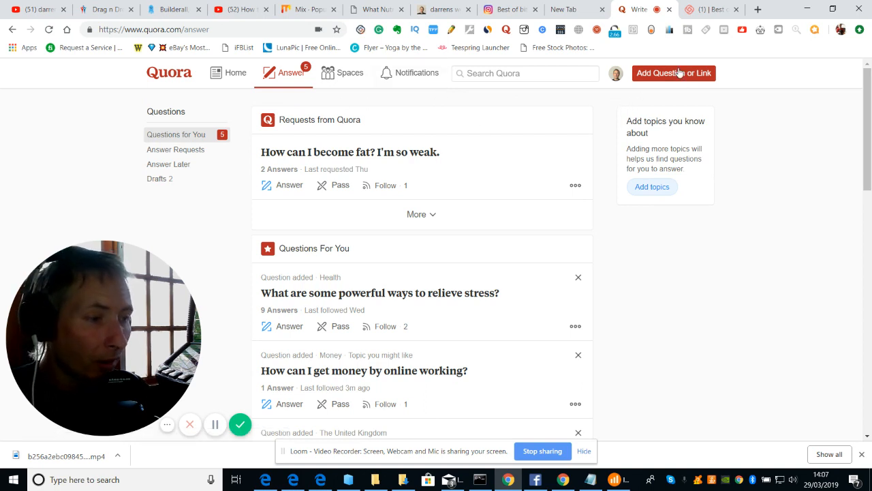
Start a new question and type 'What will happen to bitcoin will it go up soon?'
{"action": "left_click", "coordinate": [673, 73]}
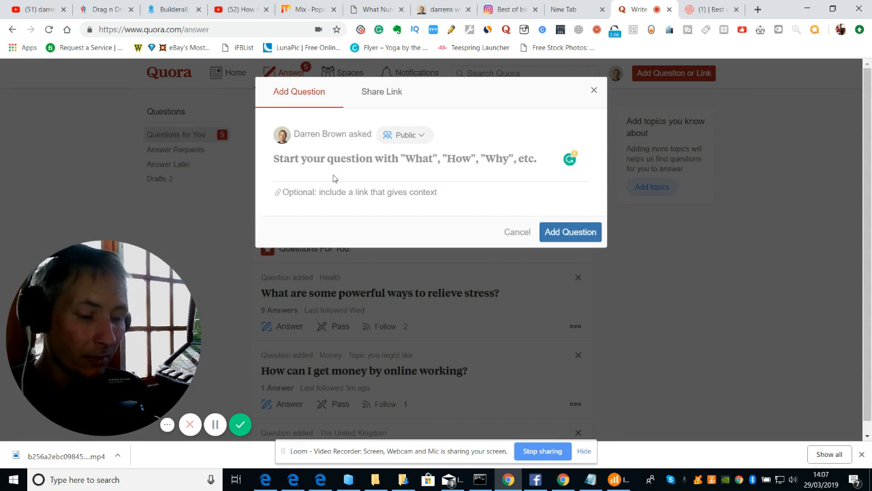
{"action": "type", "text": "What?"}
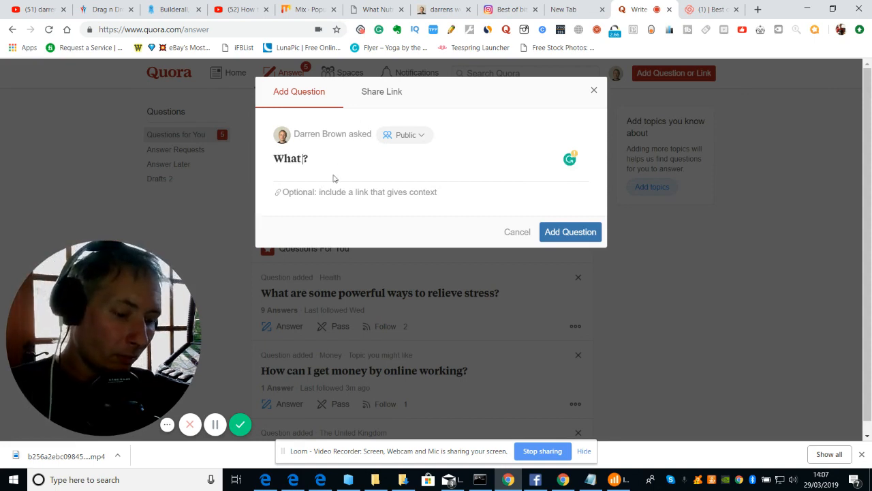
{"action": "type", "text": "will"}
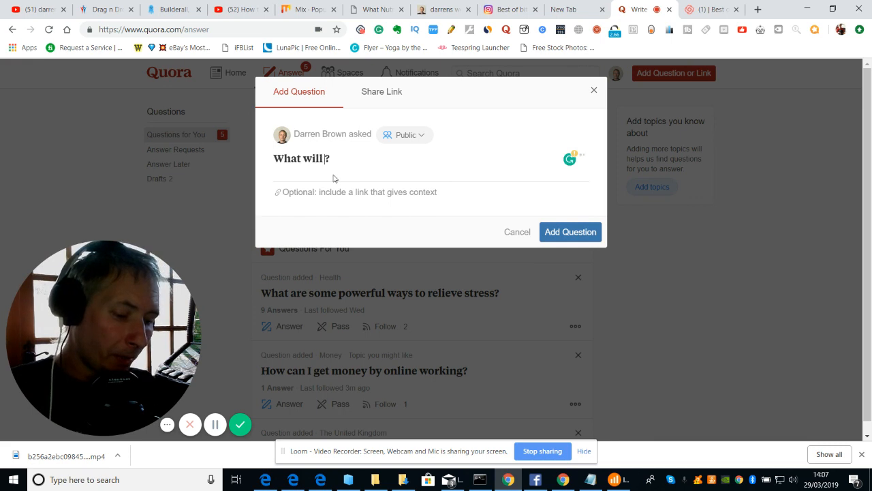
{"action": "type", "text": "happen to bitcoin"}
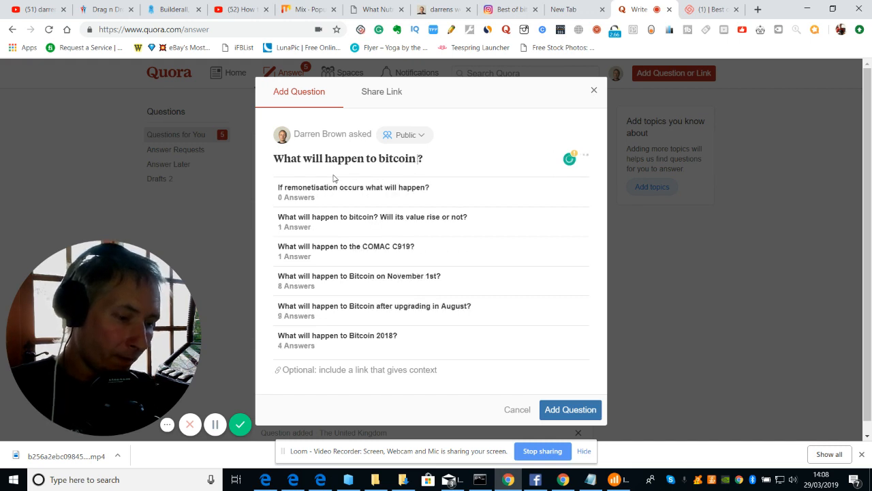
{"action": "type", "text": "will it go up"}
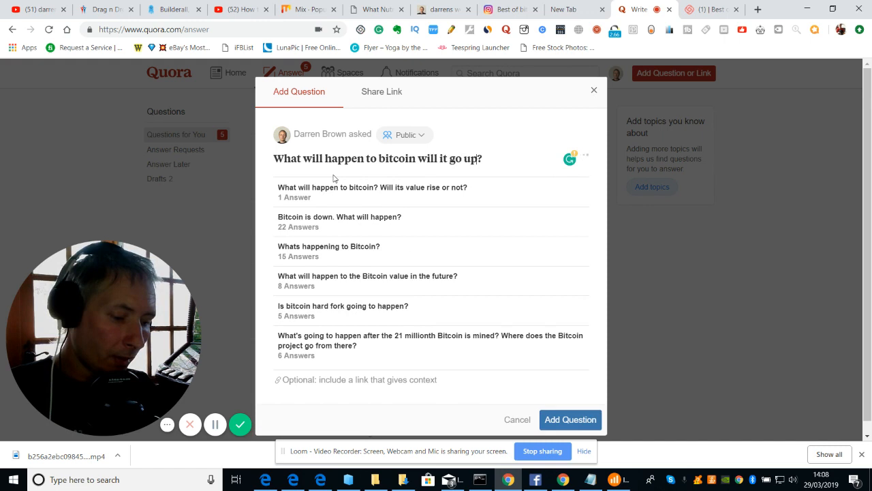
{"action": "type", "text": "soon"}
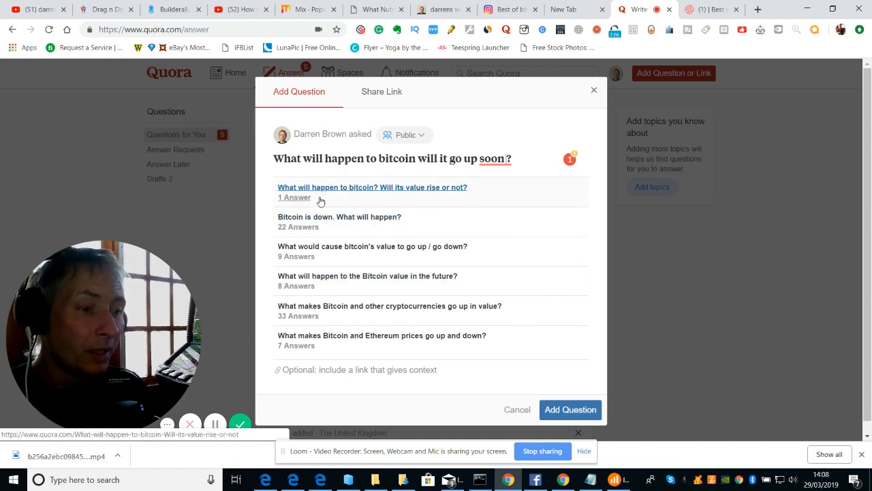
{"action": "mouse_move", "coordinate": [327, 208]}
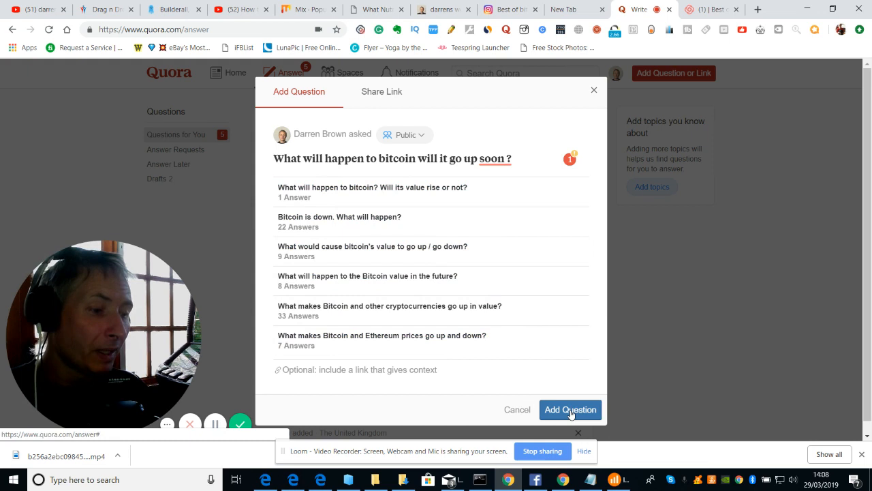
Submit the question, accept the suggested topics, and skip requesting answers
{"action": "left_click", "coordinate": [571, 409]}
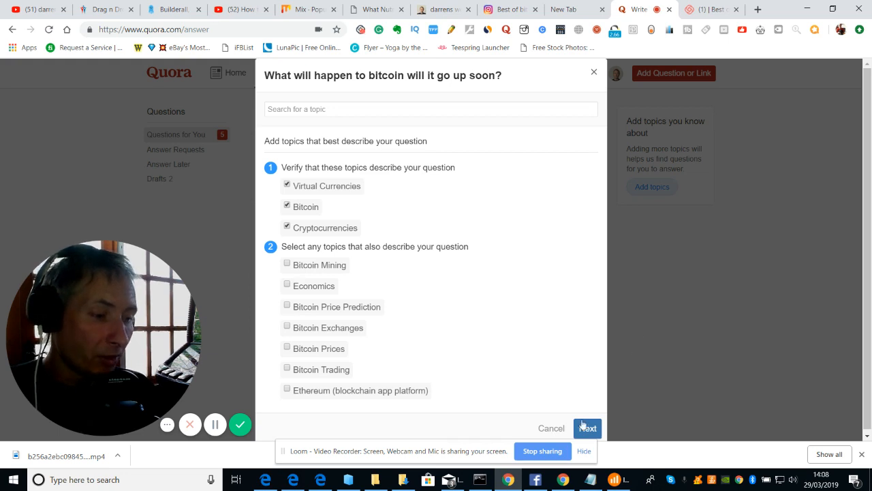
{"action": "left_click", "coordinate": [586, 428]}
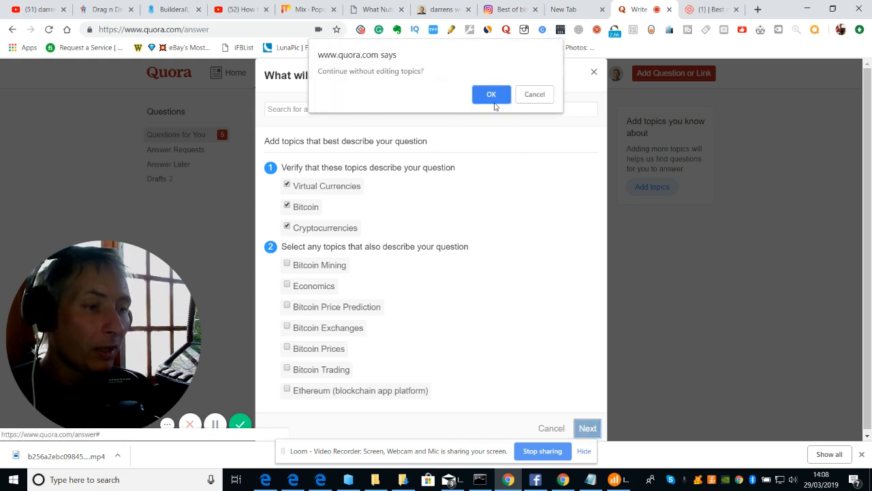
{"action": "left_click", "coordinate": [491, 94]}
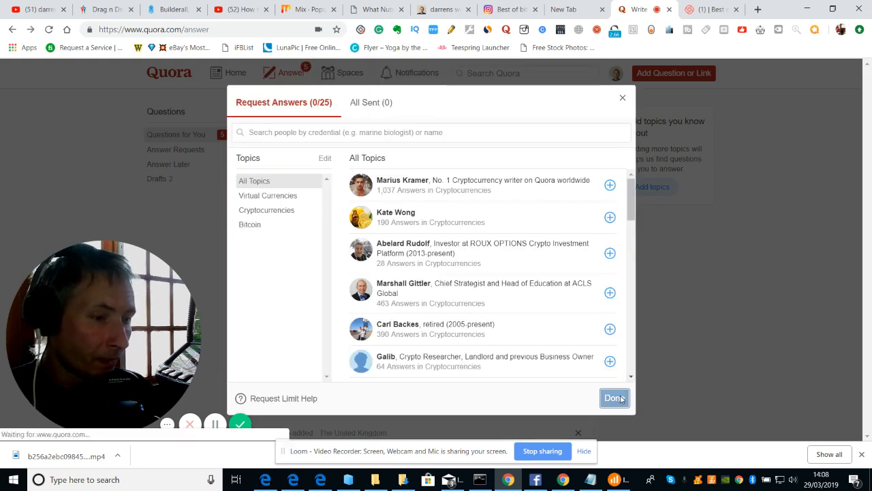
{"action": "left_click", "coordinate": [613, 398]}
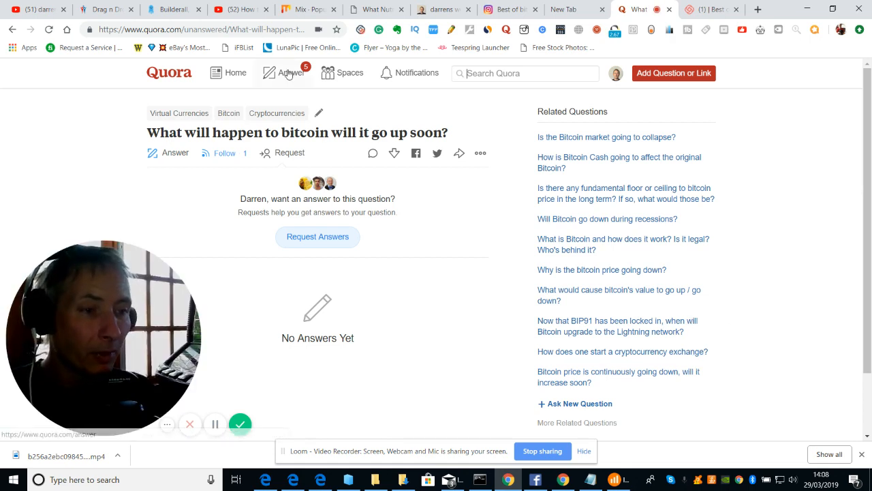
Return to the Answer page and scroll the Questions for You list
{"action": "left_click", "coordinate": [288, 73]}
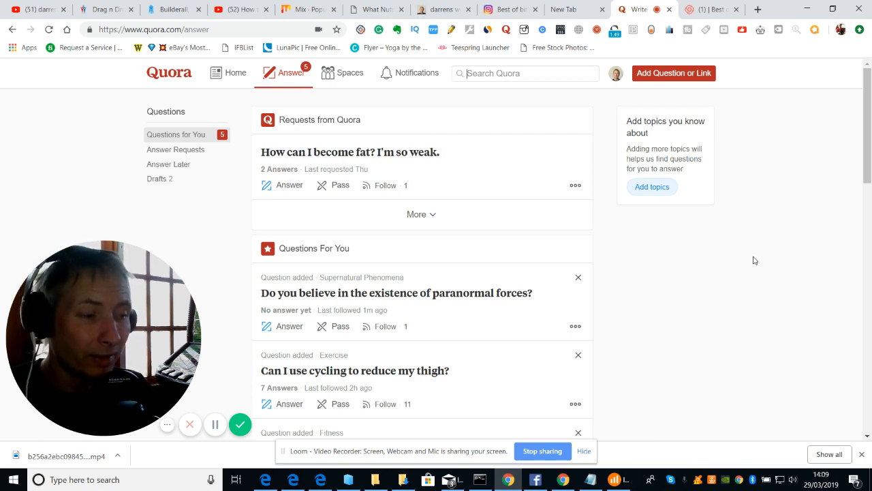
{"action": "mouse_move", "coordinate": [746, 268]}
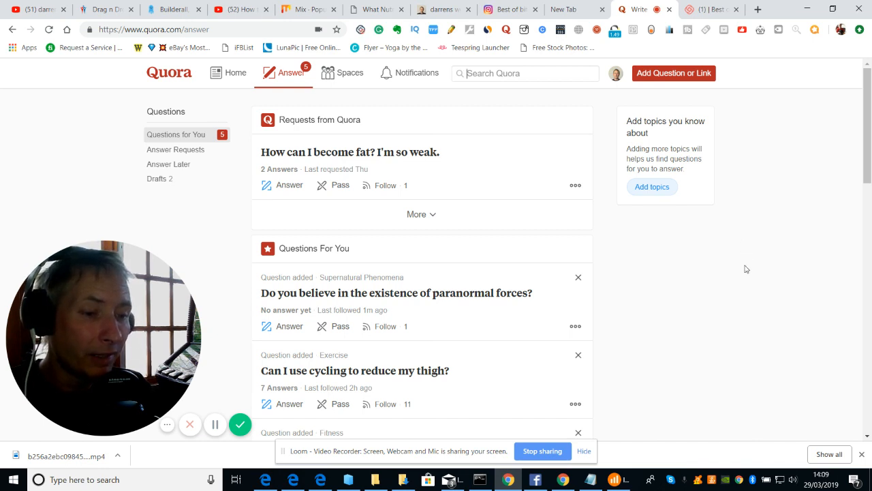
{"action": "mouse_move", "coordinate": [735, 279]}
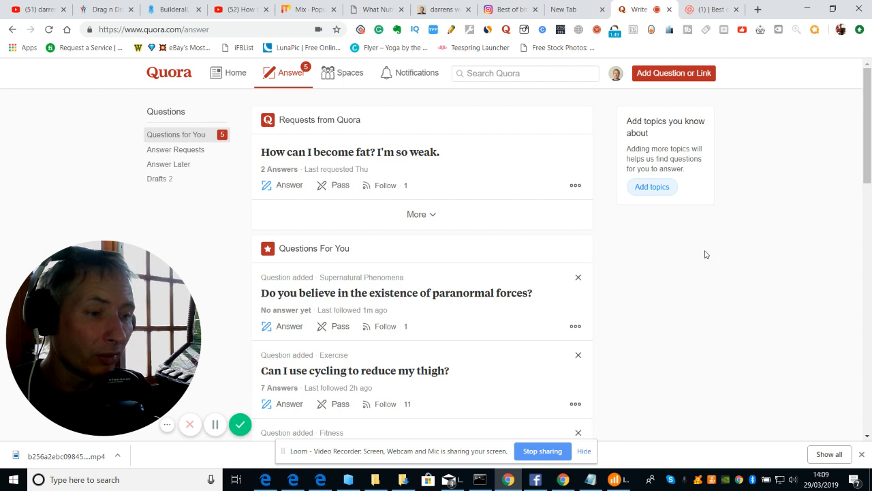
{"action": "mouse_move", "coordinate": [724, 333]}
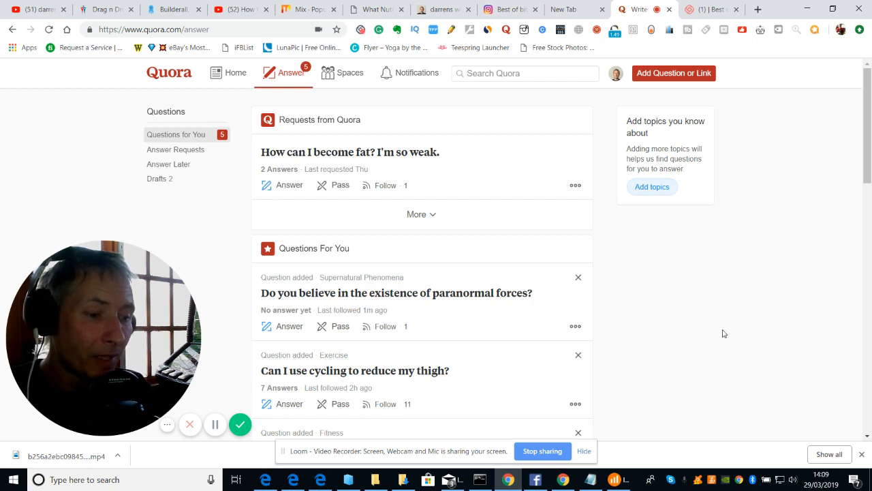
{"action": "mouse_move", "coordinate": [694, 327]}
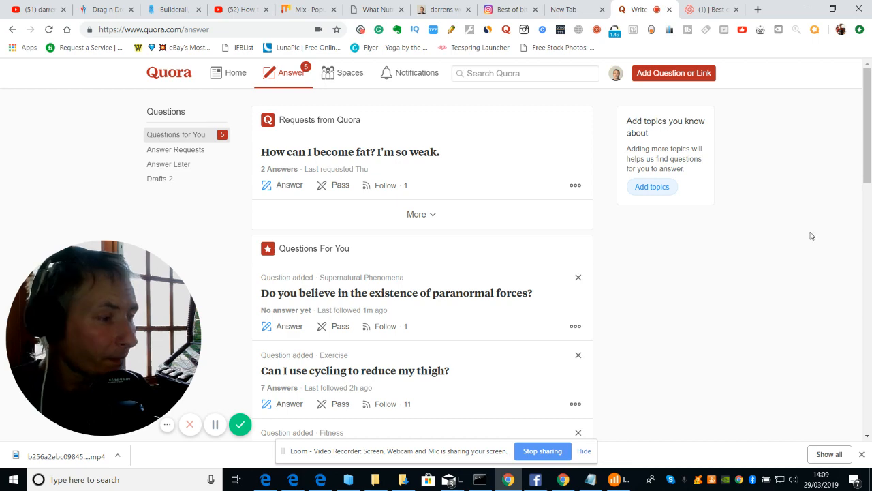
{"action": "scroll", "scroll_direction": "down", "scroll_amount": 3}
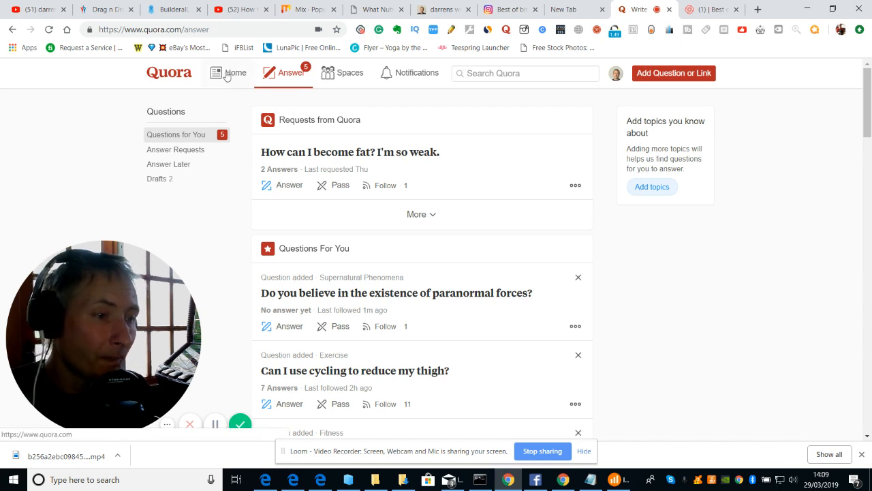
Open your profile, follow 'HERE IS THE LINK' to Builderall, then close that tab
{"action": "left_click", "coordinate": [615, 72]}
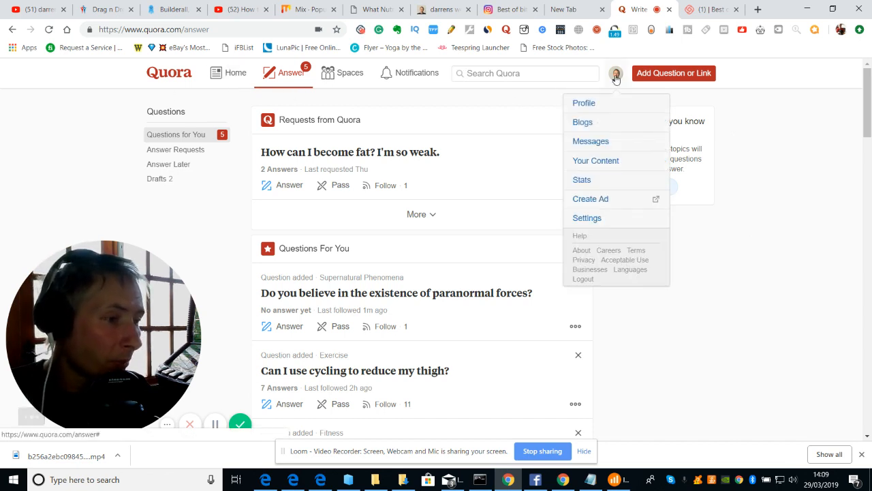
{"action": "left_click", "coordinate": [584, 103]}
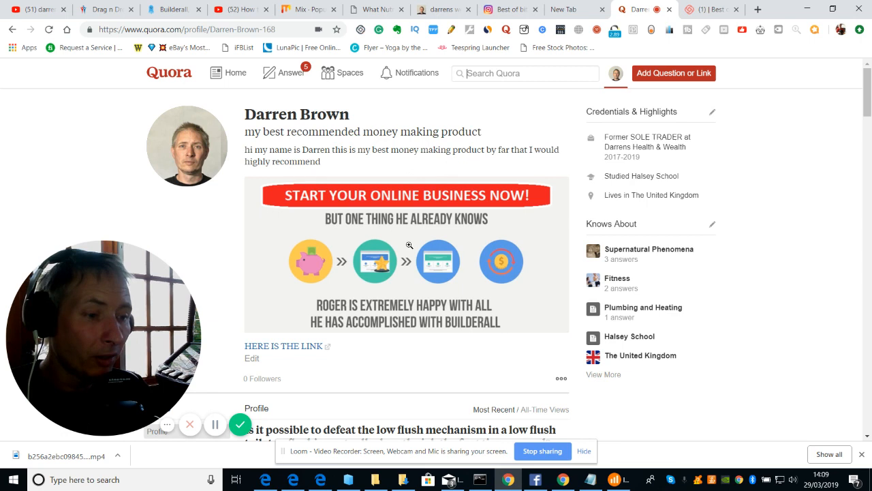
{"action": "mouse_move", "coordinate": [298, 353]}
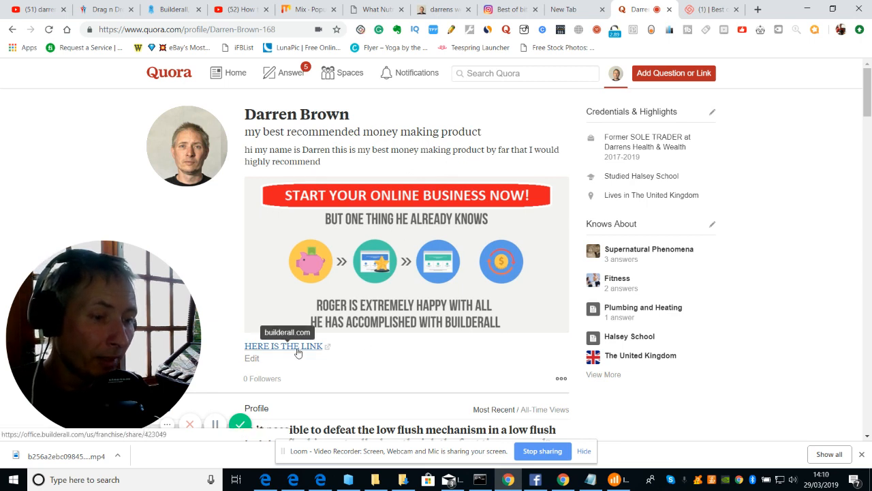
{"action": "left_click", "coordinate": [283, 346]}
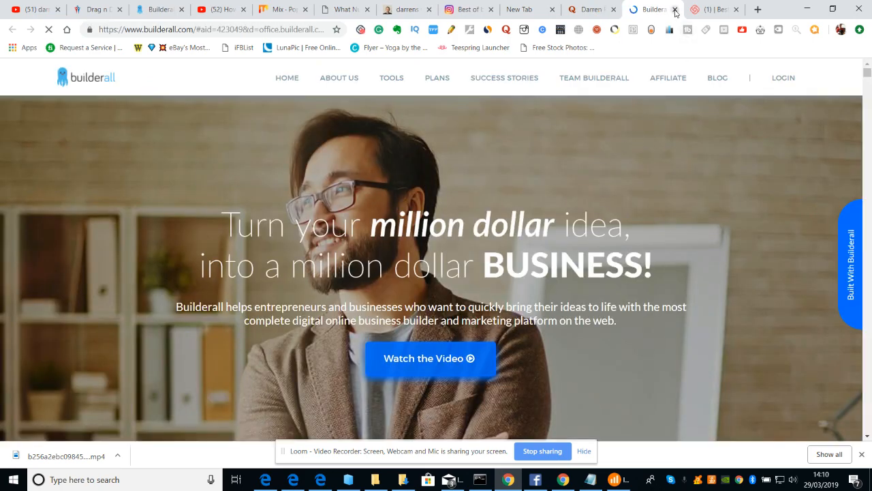
{"action": "left_click", "coordinate": [644, 9]}
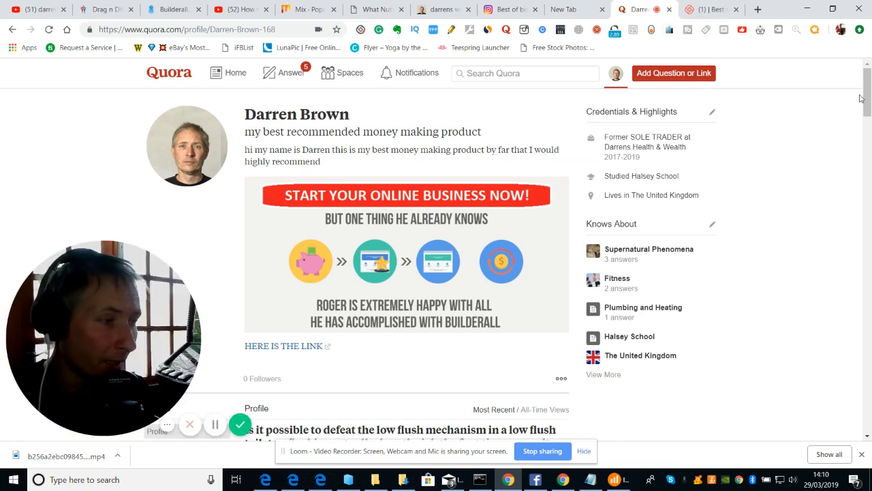
{"action": "scroll", "scroll_direction": "down", "scroll_amount": 3}
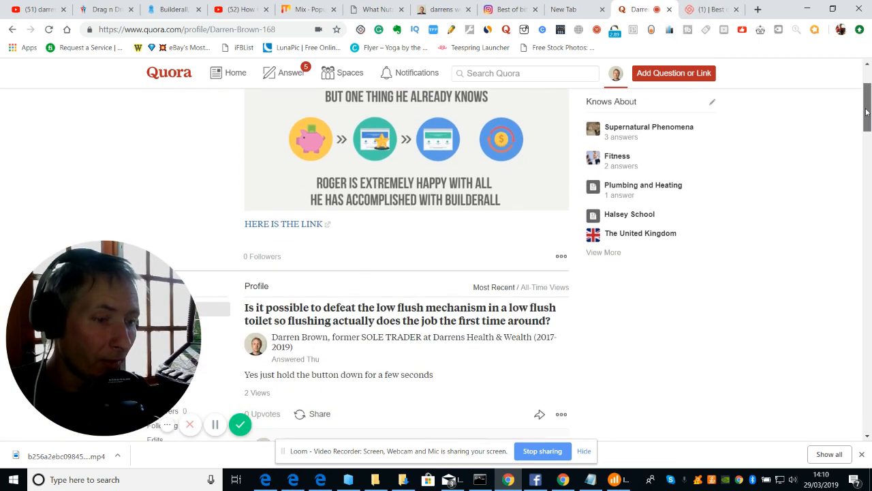
{"action": "scroll", "scroll_direction": "down", "scroll_amount": 3}
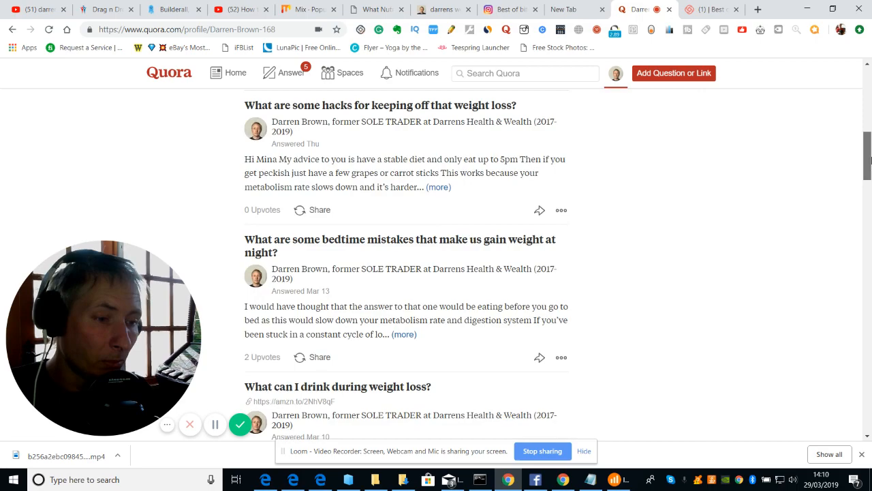
{"action": "scroll", "scroll_direction": "down", "scroll_amount": 3}
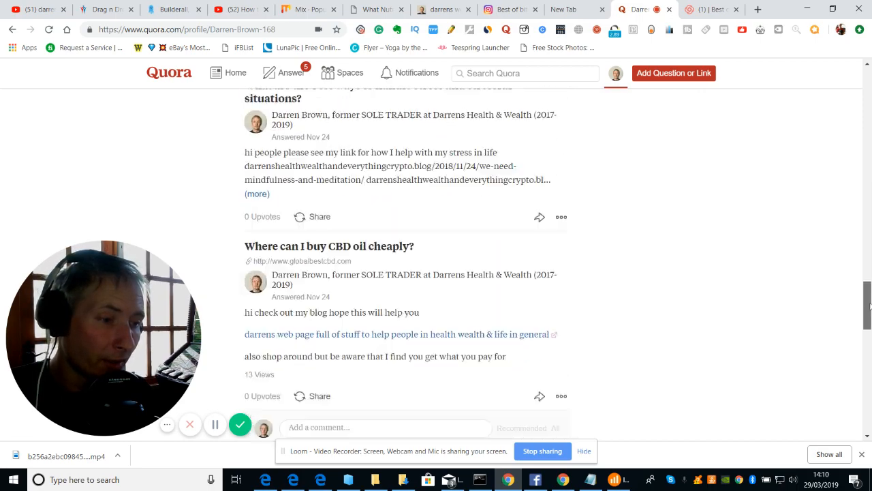
{"action": "scroll", "scroll_direction": "up", "scroll_amount": 3}
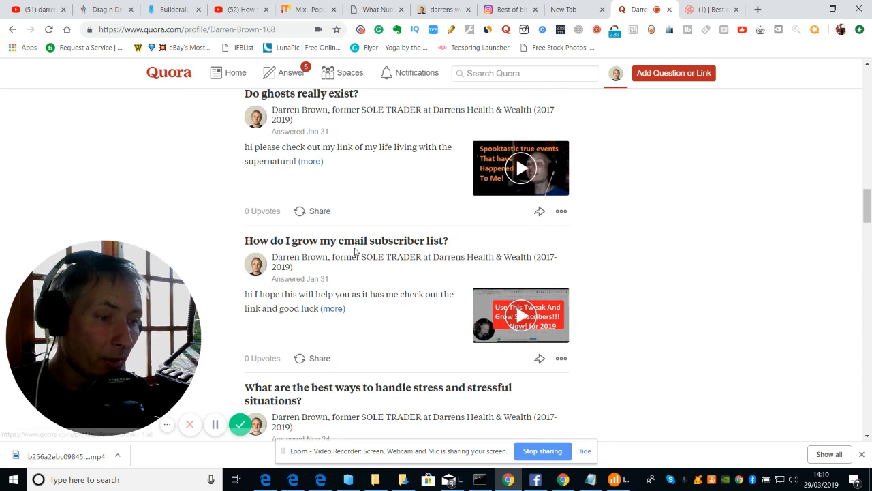
{"action": "mouse_move", "coordinate": [848, 257]}
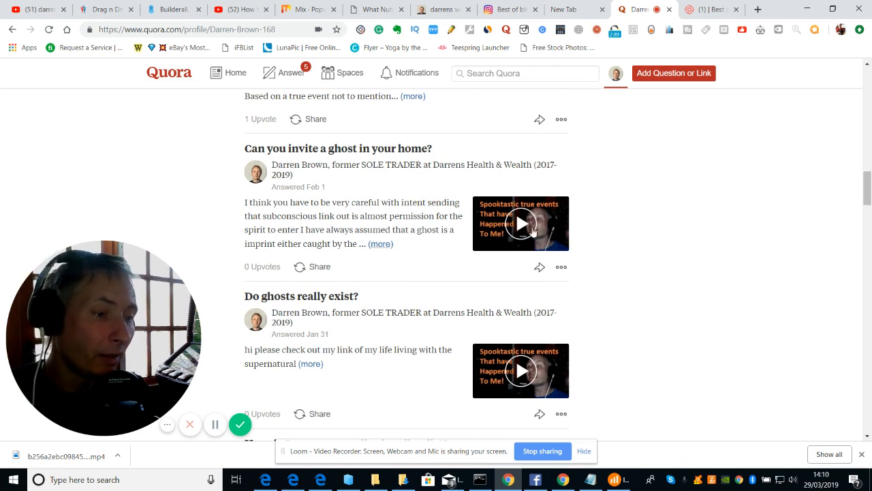
{"action": "scroll", "scroll_direction": "down", "scroll_amount": 3}
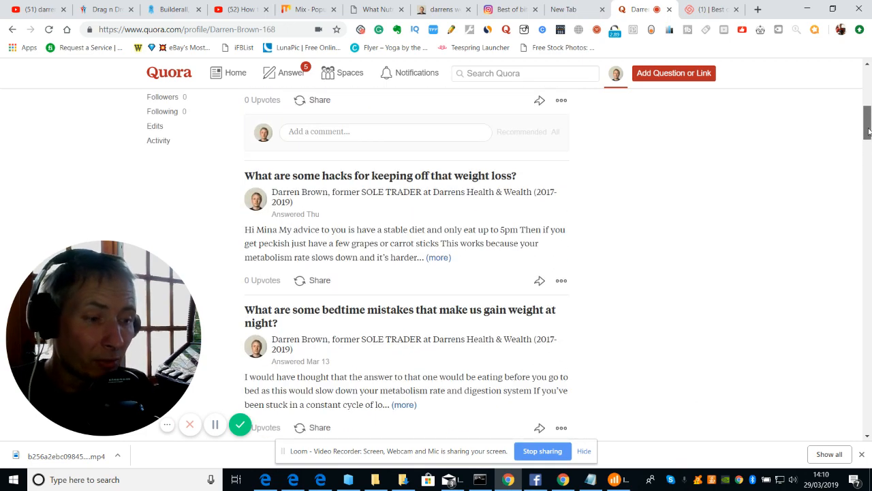
{"action": "scroll", "scroll_direction": "up", "scroll_amount": 3}
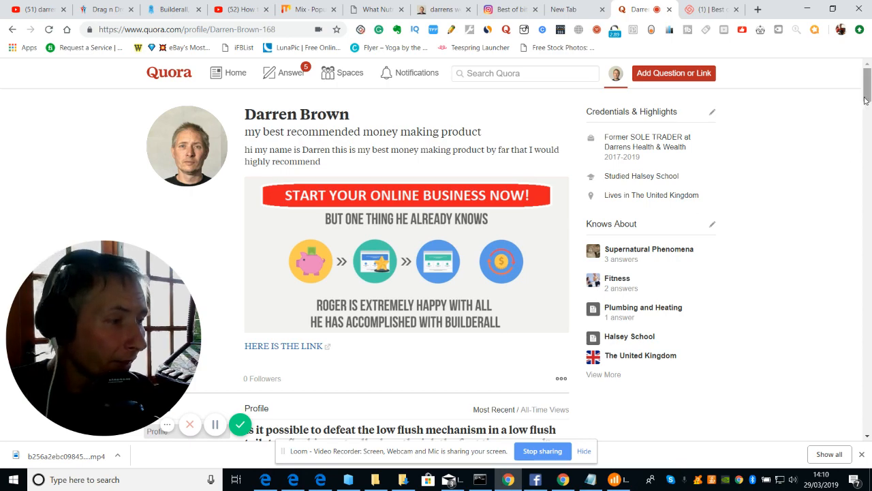
{"action": "scroll", "scroll_direction": "down", "scroll_amount": 3}
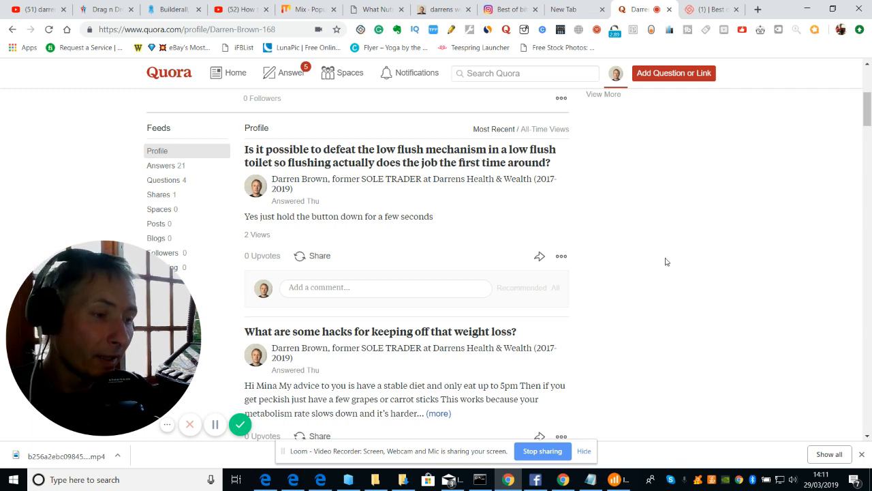
{"action": "mouse_move", "coordinate": [240, 424]}
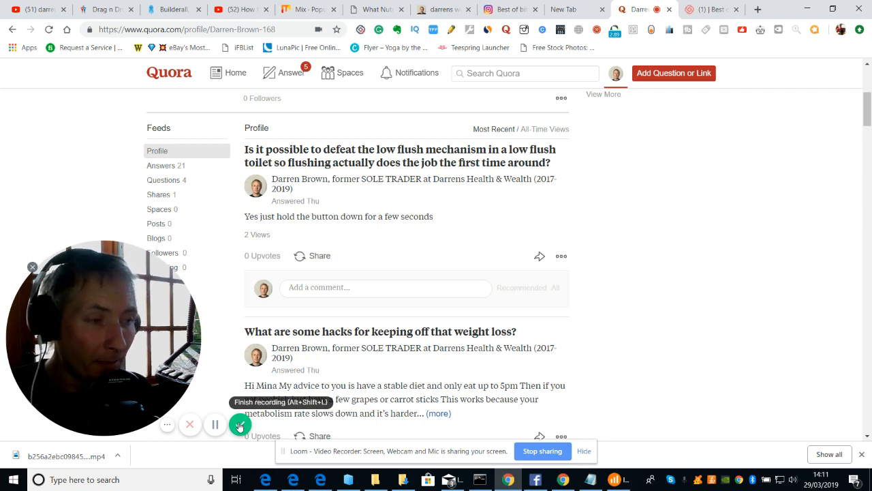
{"action": "left_click", "coordinate": [240, 424]}
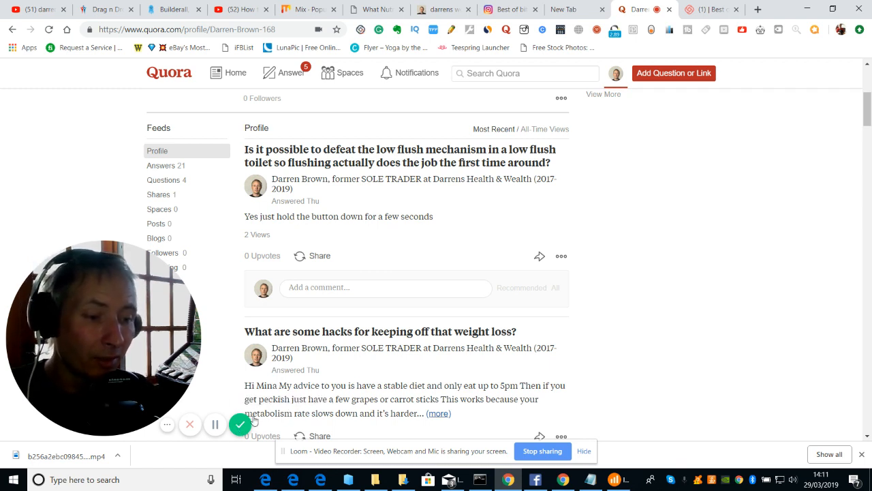